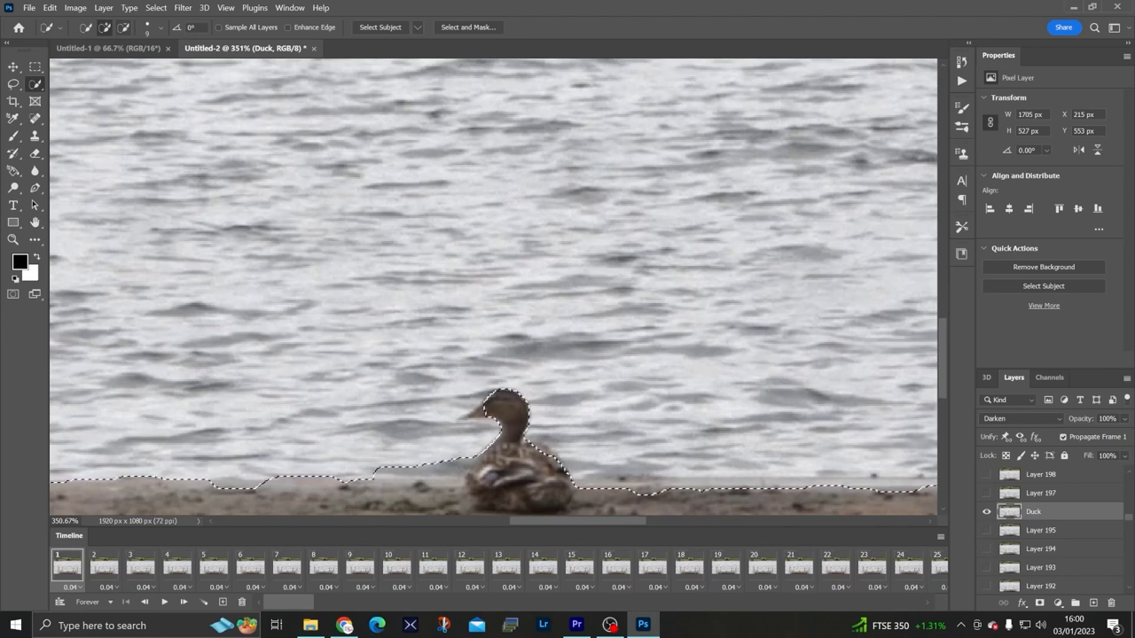
Copy the selected duck and pier onto a new layer via Layer via Copy
left_click(167, 28)
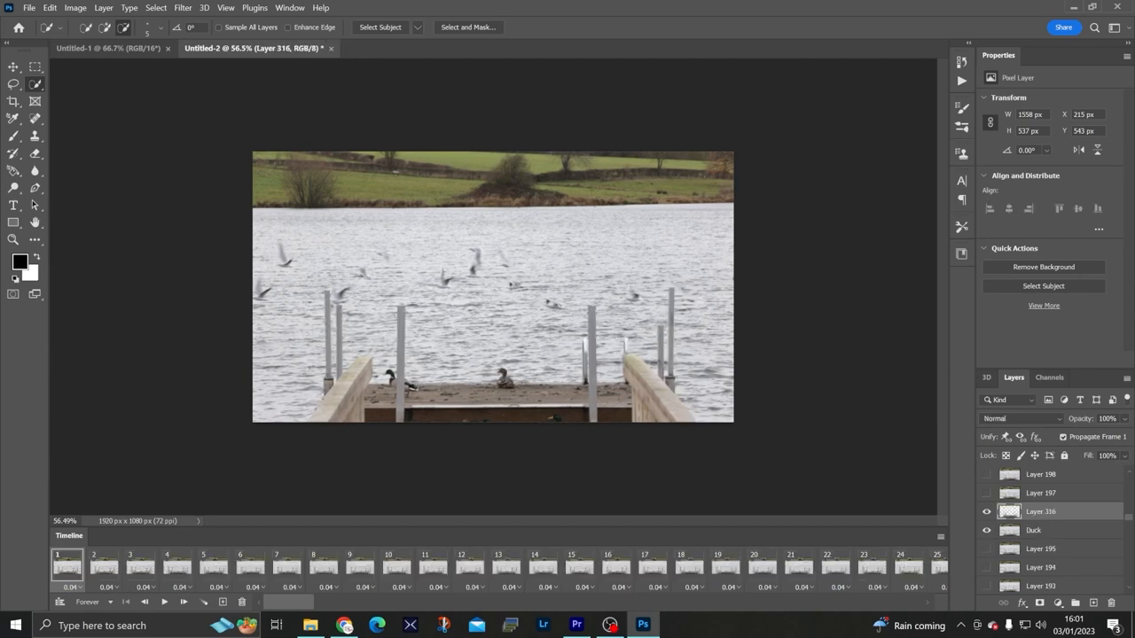
Reach the Layer menu commands to rearrange Layer 316 in the stack
left_click(103, 7)
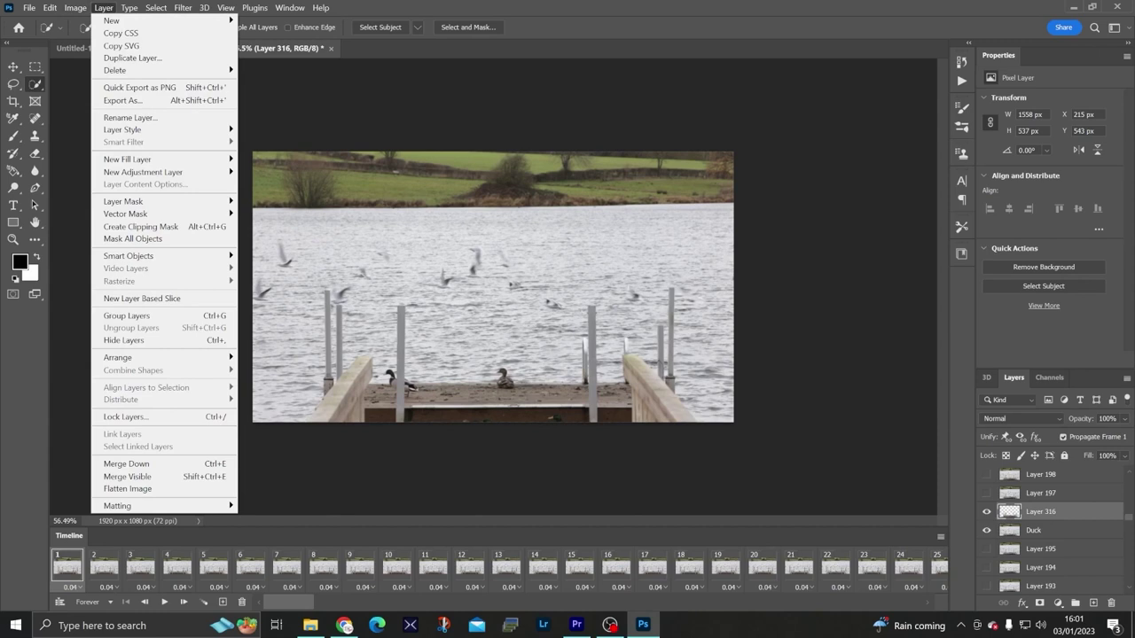